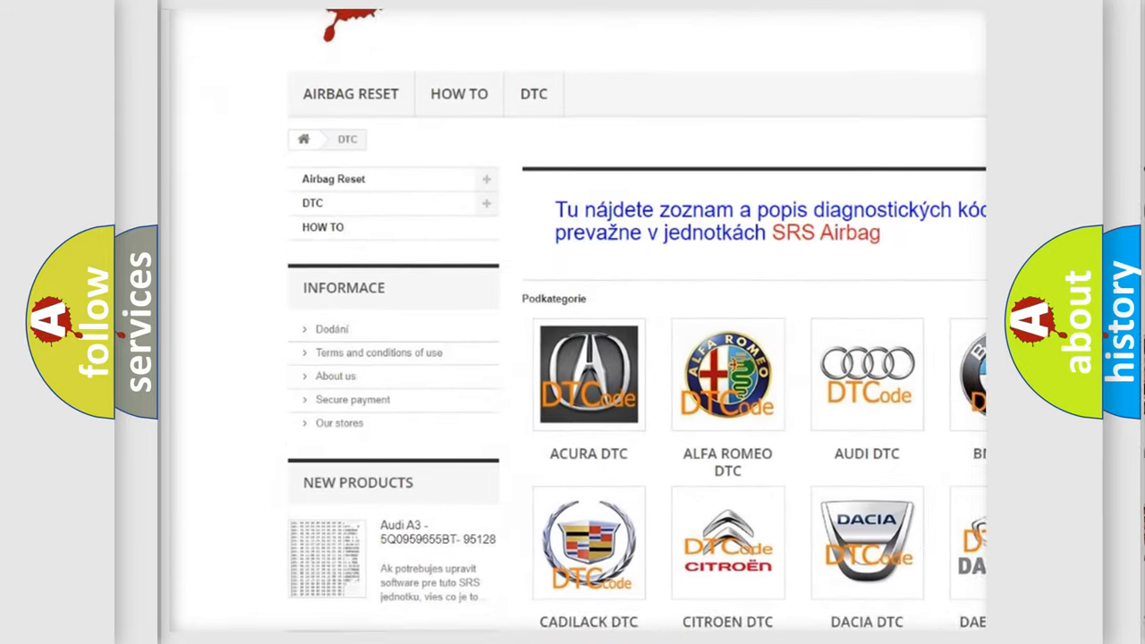
Step: Scroll down the DTC page through the Podkategorie car-brand grid from Acura to Kia
{"action": "scroll", "scroll_direction": "down", "scroll_amount": 3}
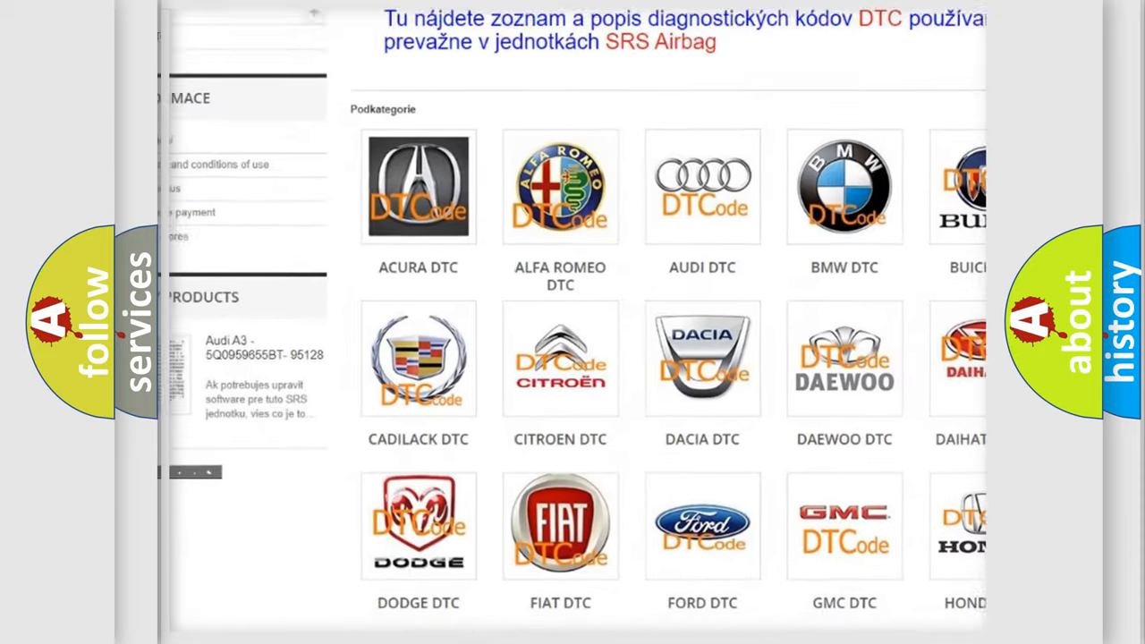
{"action": "scroll", "scroll_direction": "down", "scroll_amount": 3}
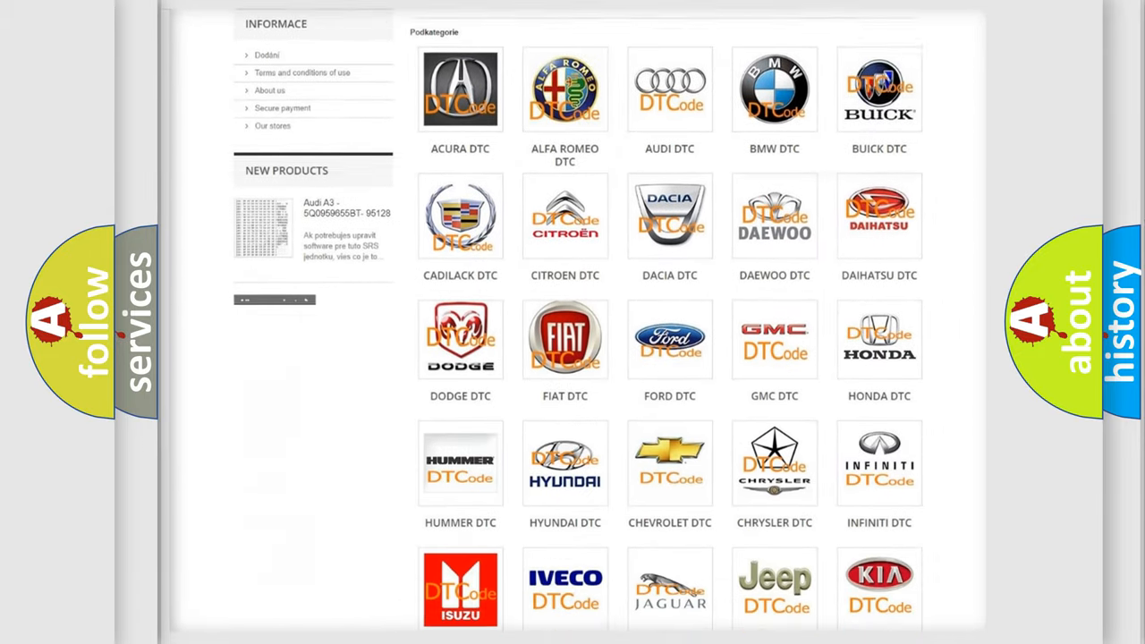
{"action": "scroll", "scroll_direction": "down", "scroll_amount": 3}
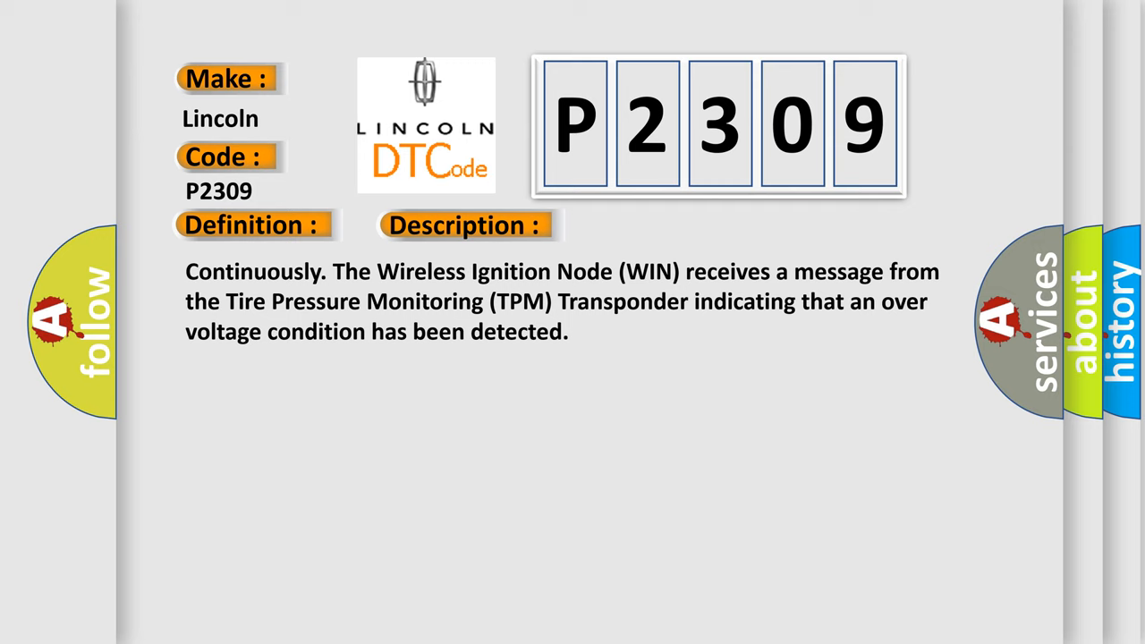
Step: Advance the P2309 card past the over-voltage description to reveal the open or high-resistance ignition circuit cause
{"action": "left_click", "coordinate": [657, 225]}
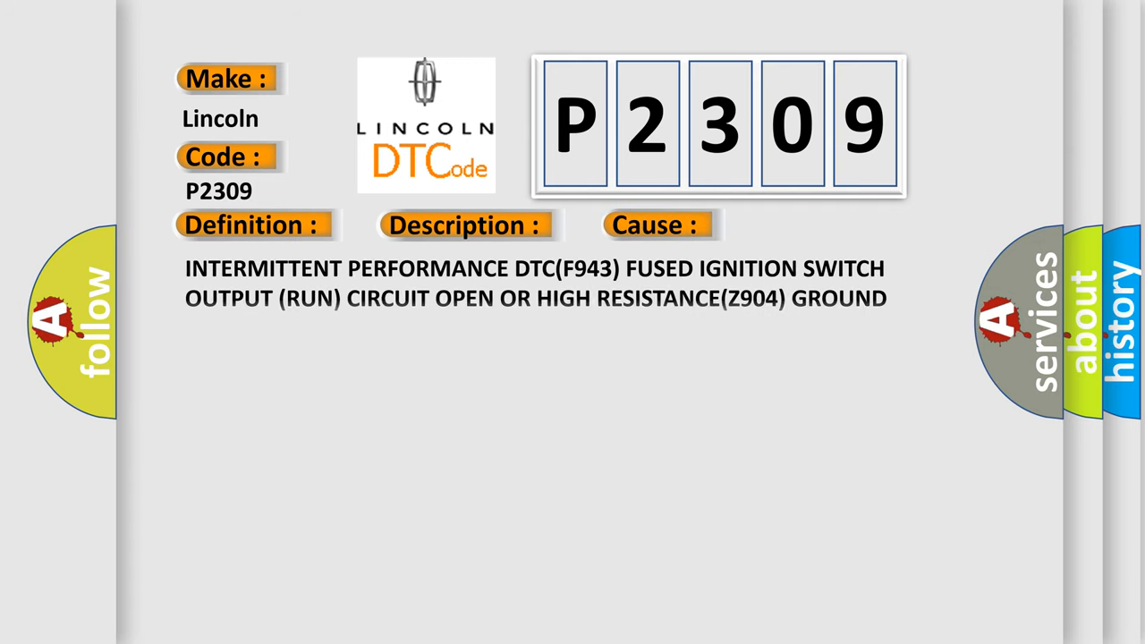